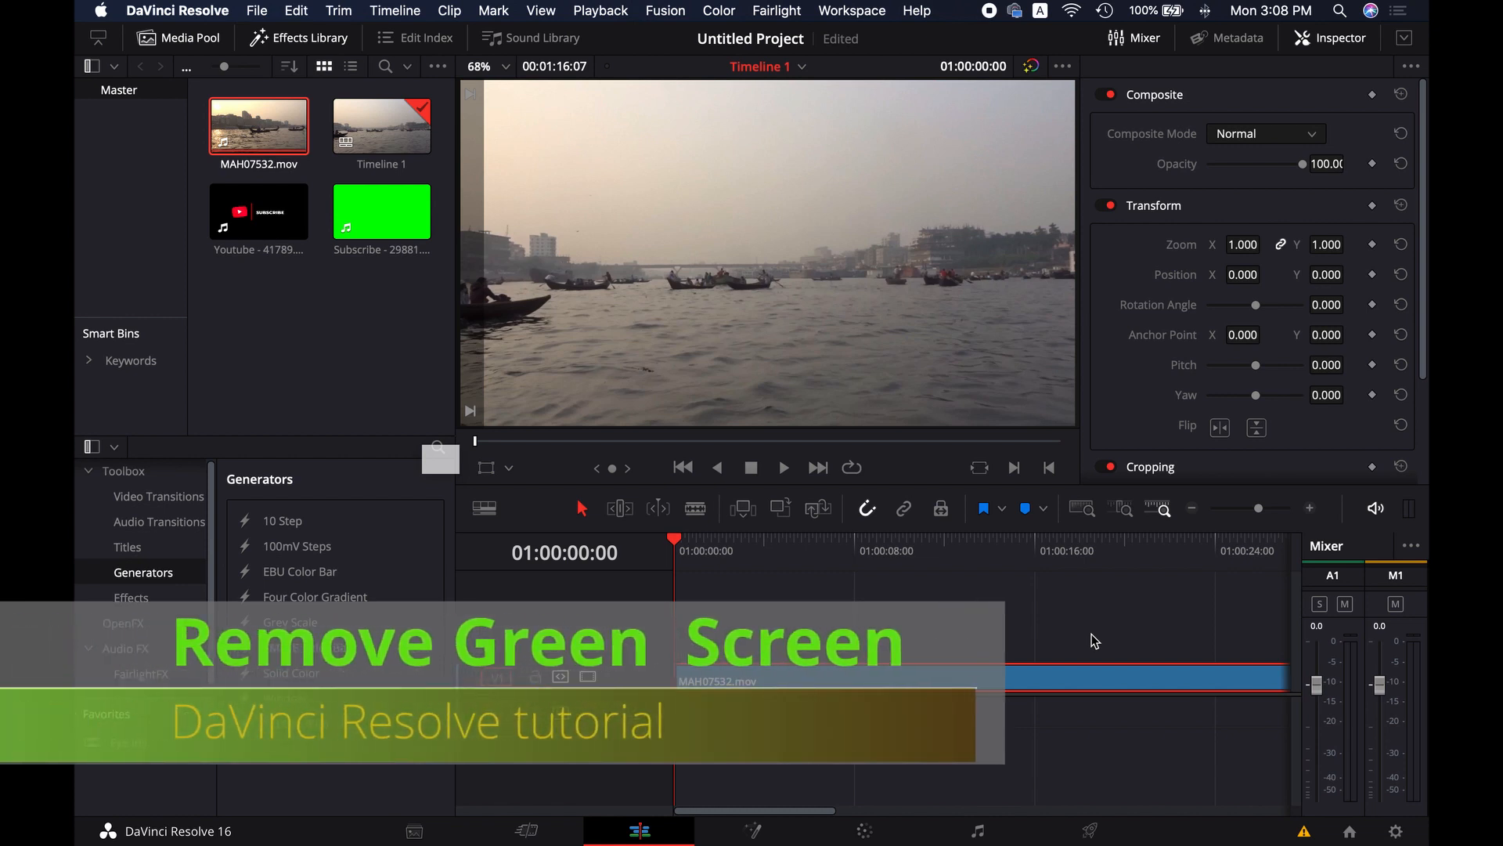
Step: Place the green-screen Subscribe clip on V2, directly above MAH07532.mov
{"action": "left_click", "coordinate": [782, 468]}
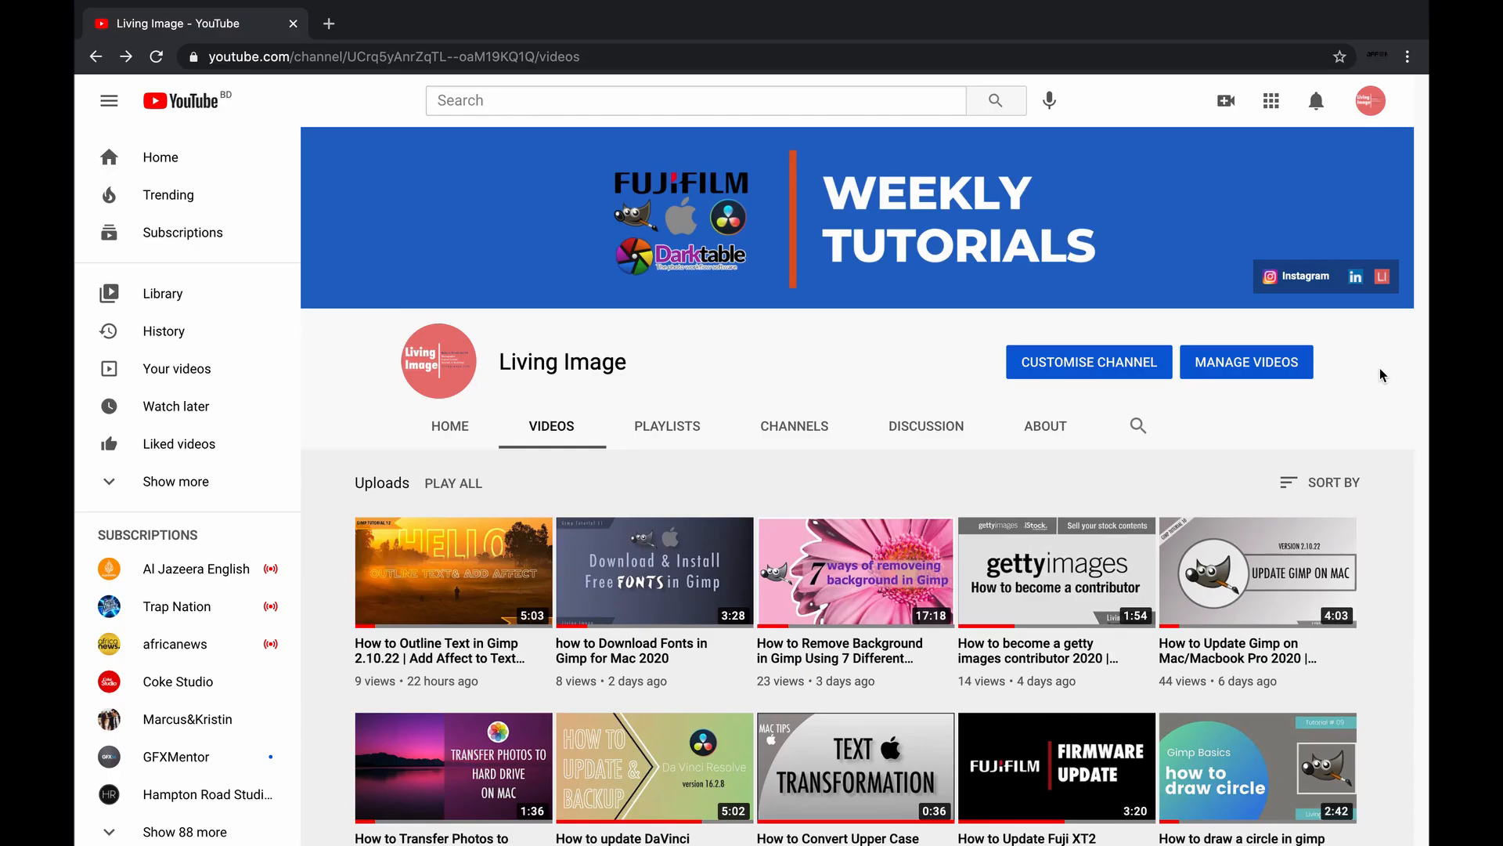
{"action": "scroll", "scroll_direction": "down", "scroll_amount": 3}
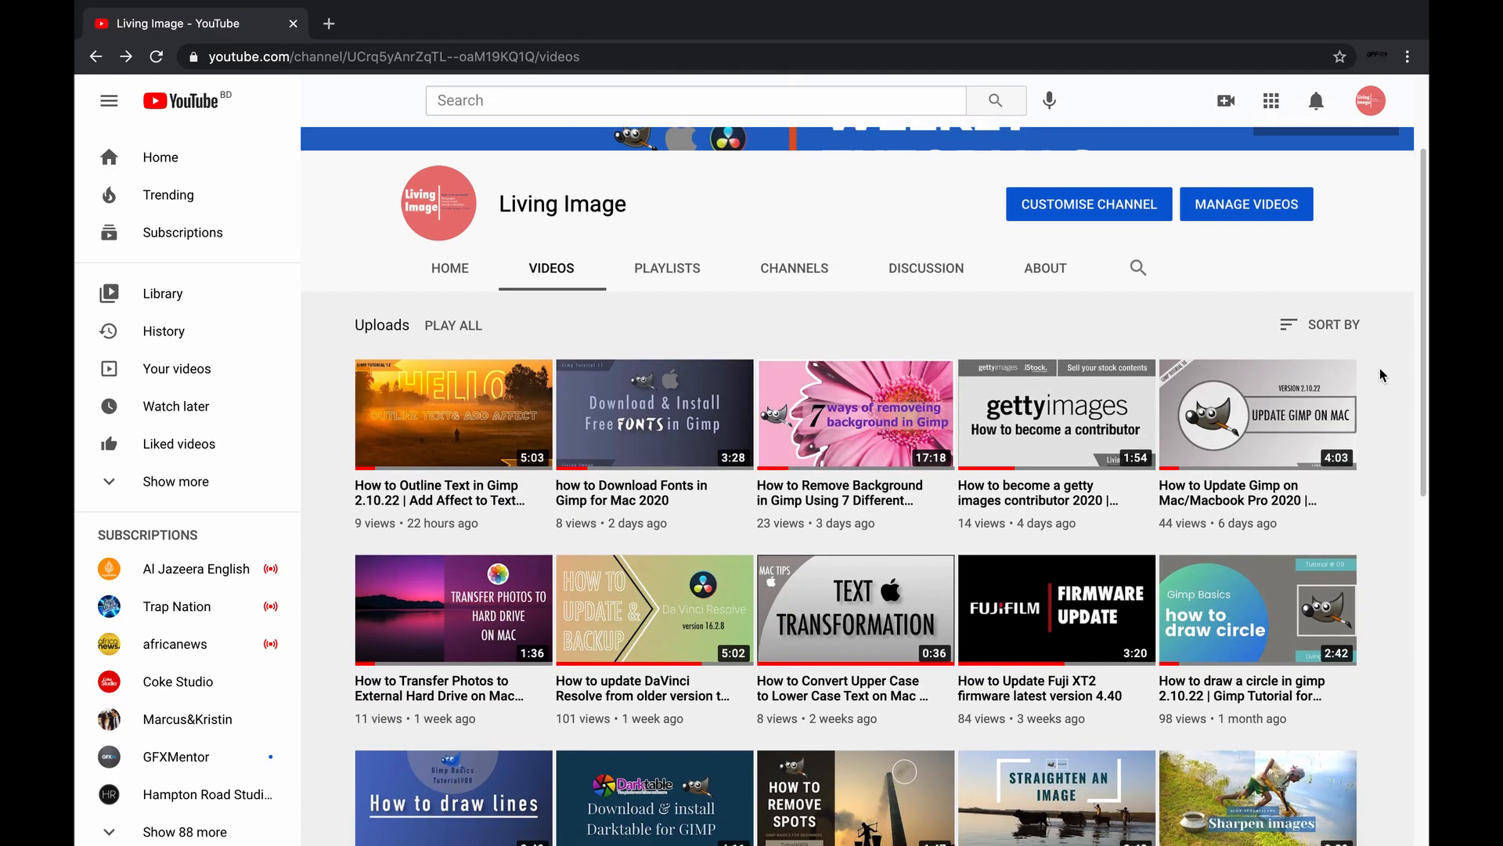
{"action": "scroll", "scroll_direction": "down", "scroll_amount": 3}
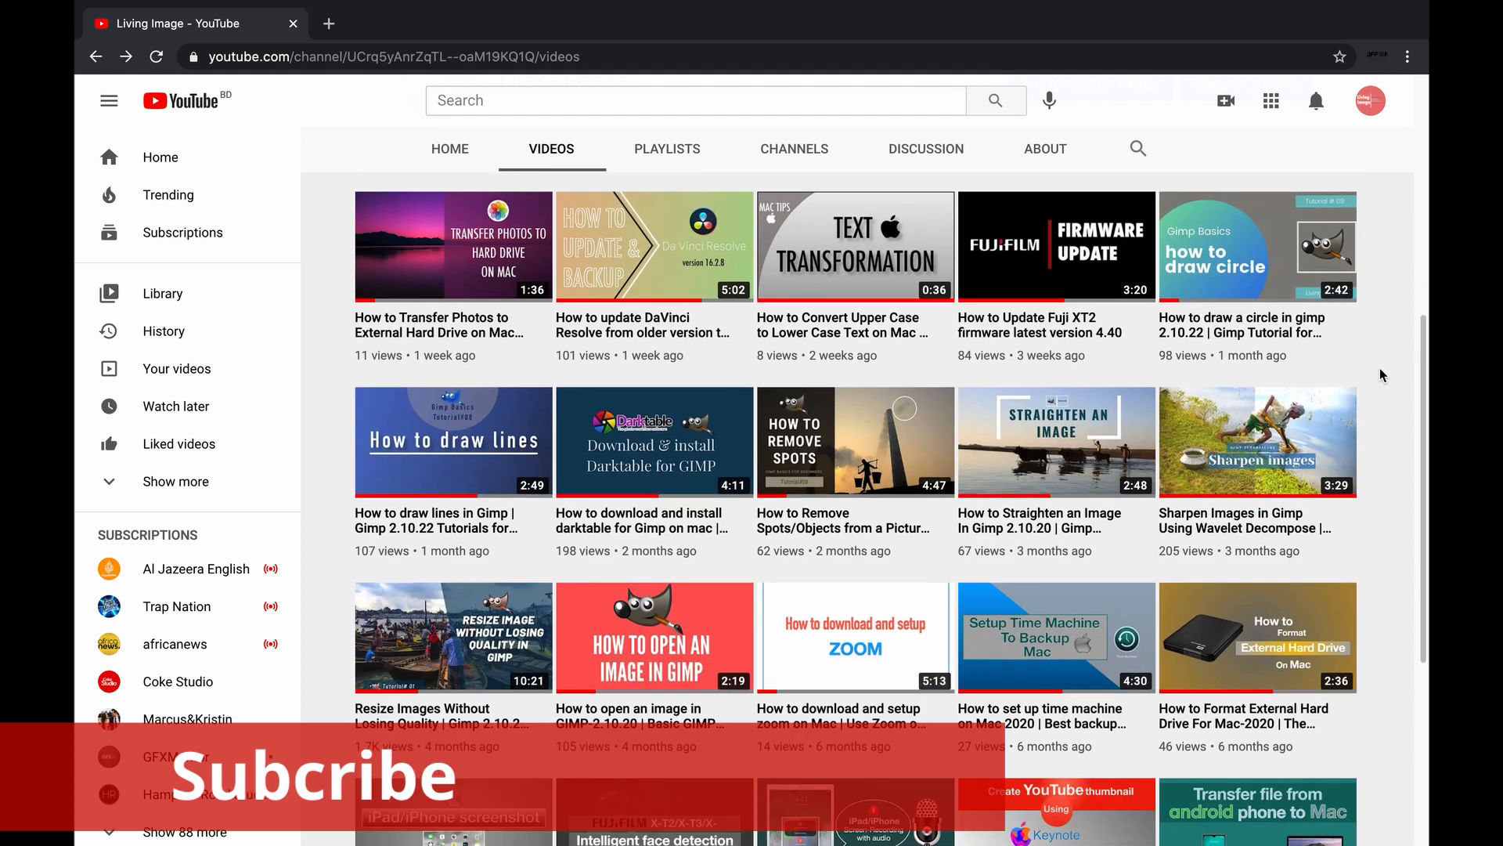
{"action": "scroll", "scroll_direction": "up", "scroll_amount": 3}
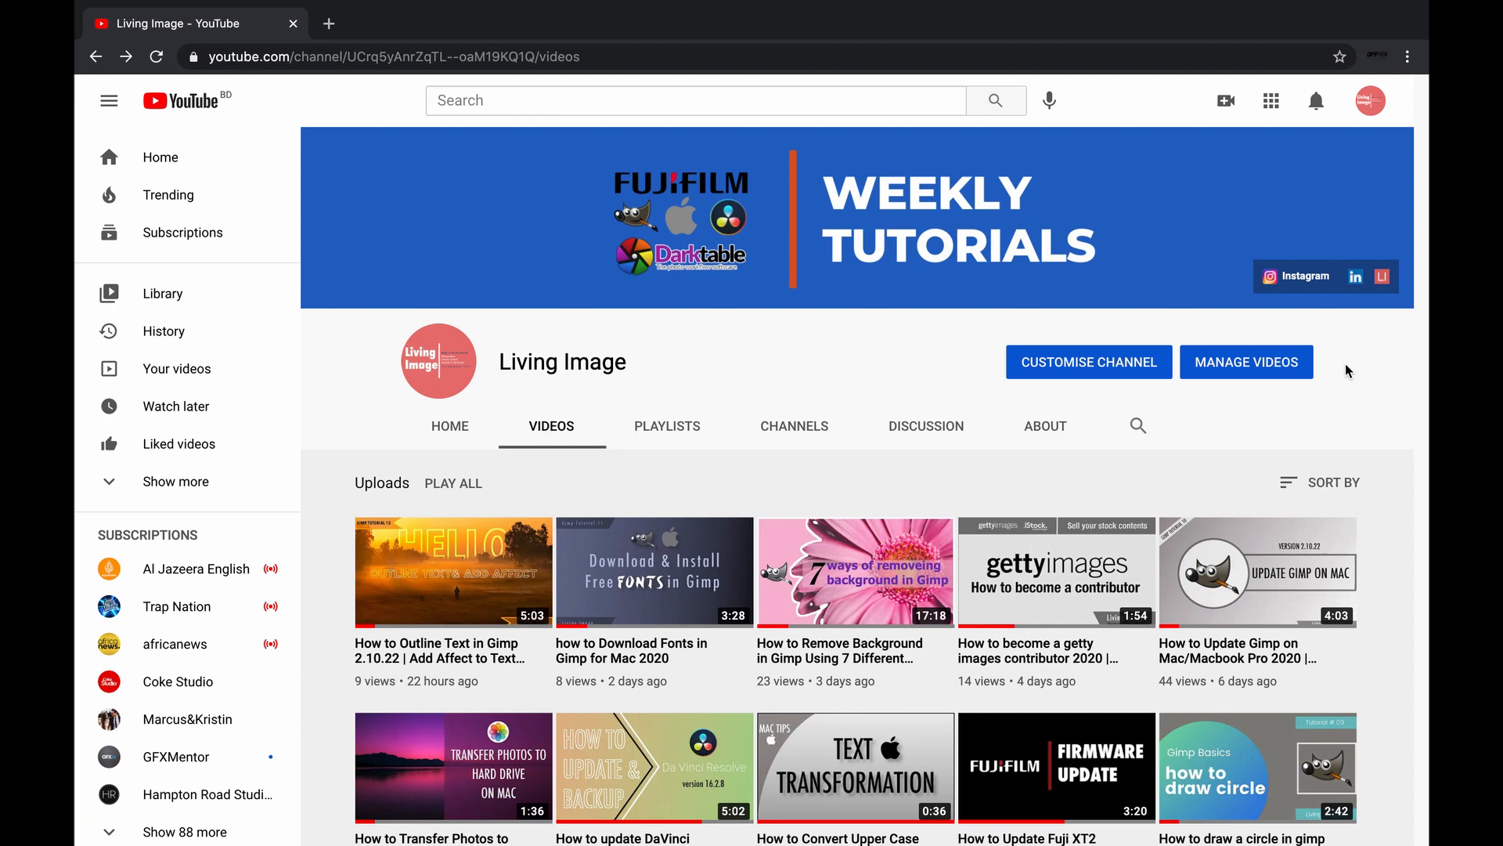
{"action": "mouse_move", "coordinate": [901, 358]}
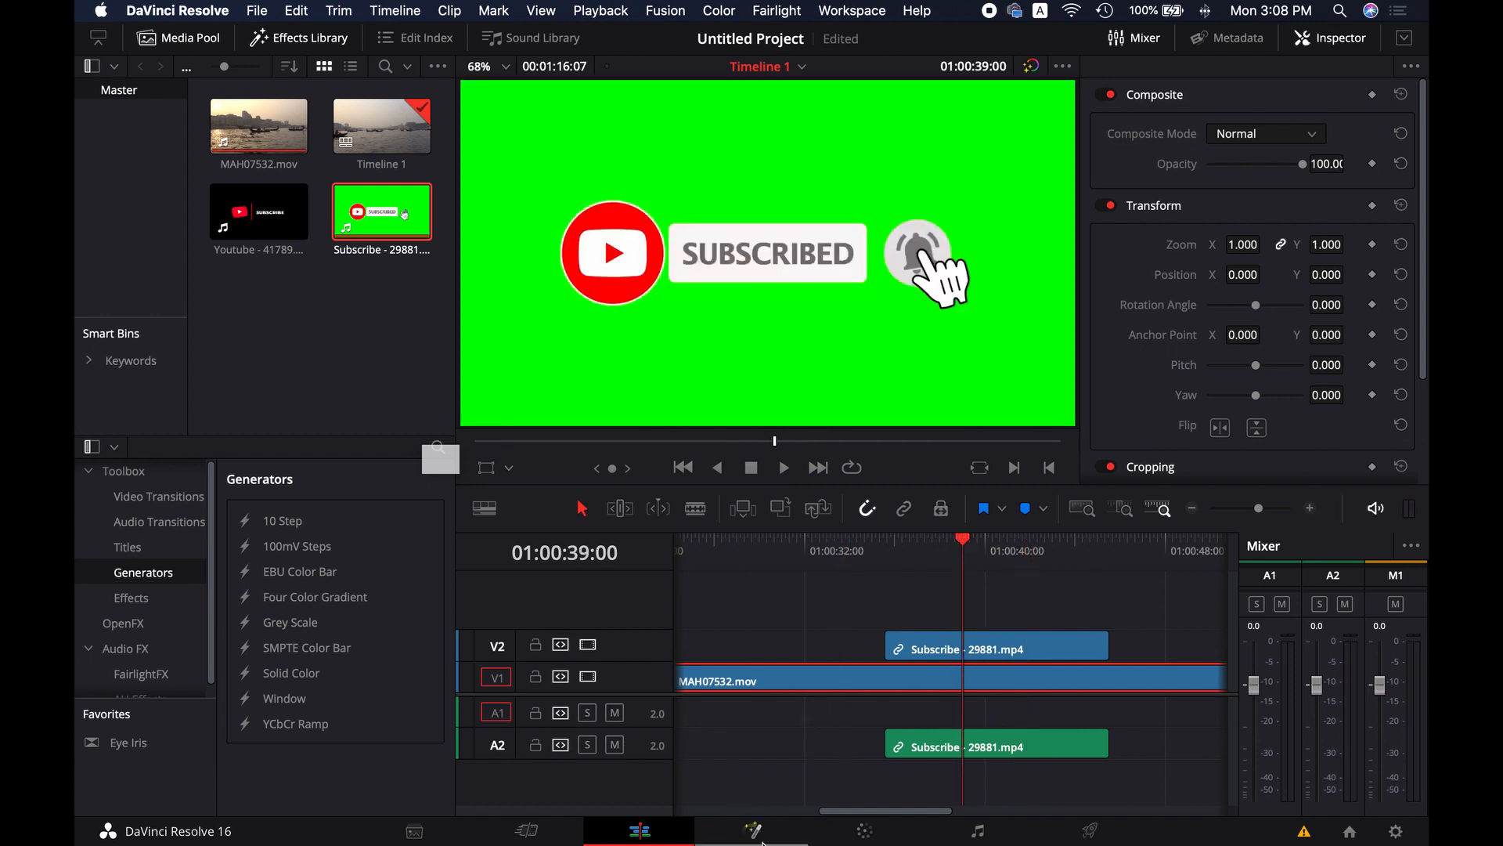
{"action": "mouse_move", "coordinate": [758, 829]}
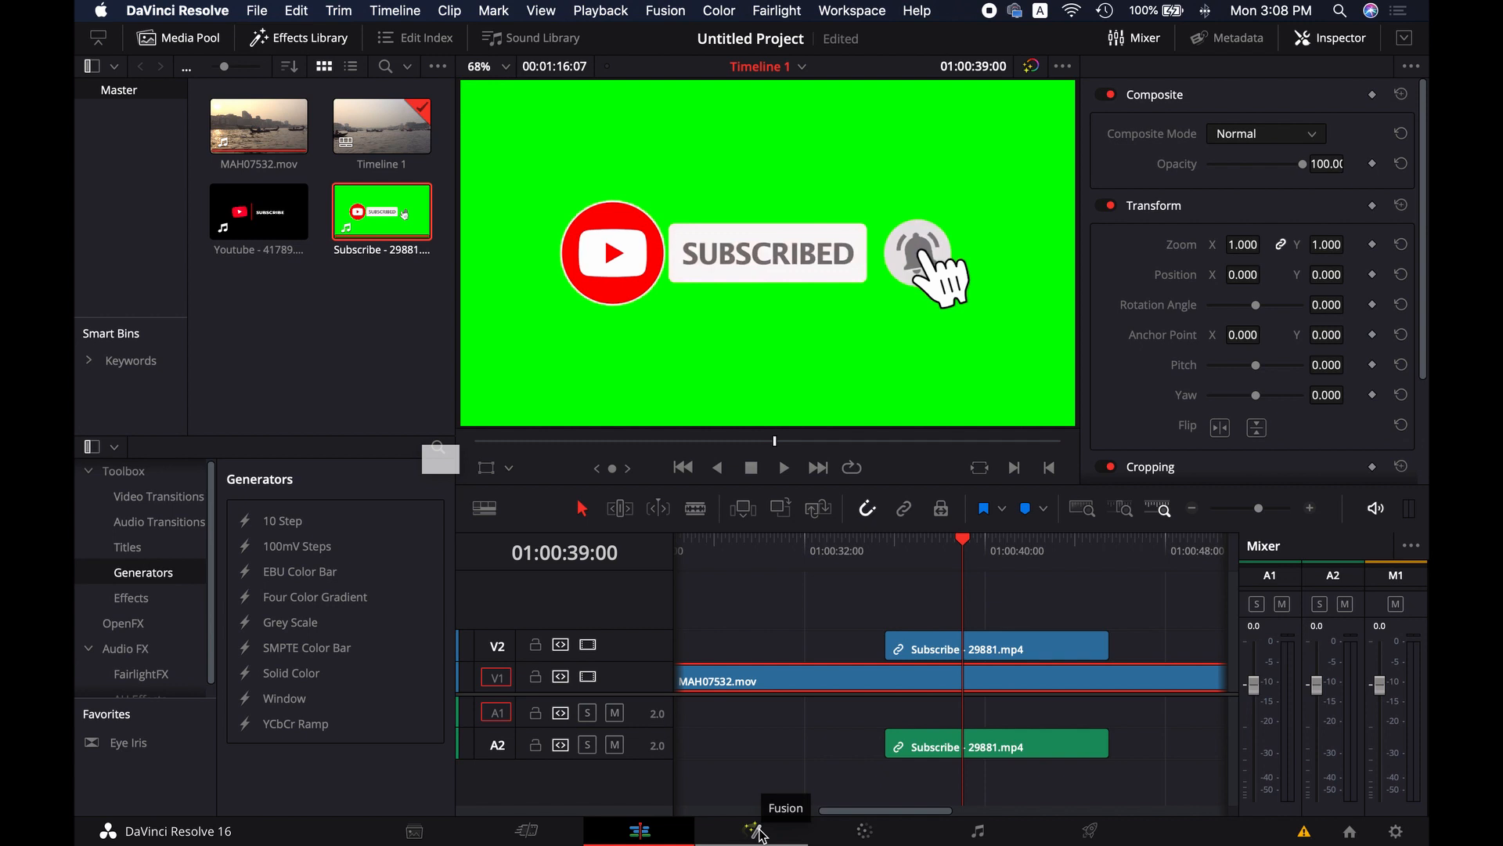
Step: Bring the Subscribe clip into the Fusion page and add a Delta Keyer node
{"action": "left_click", "coordinate": [751, 830]}
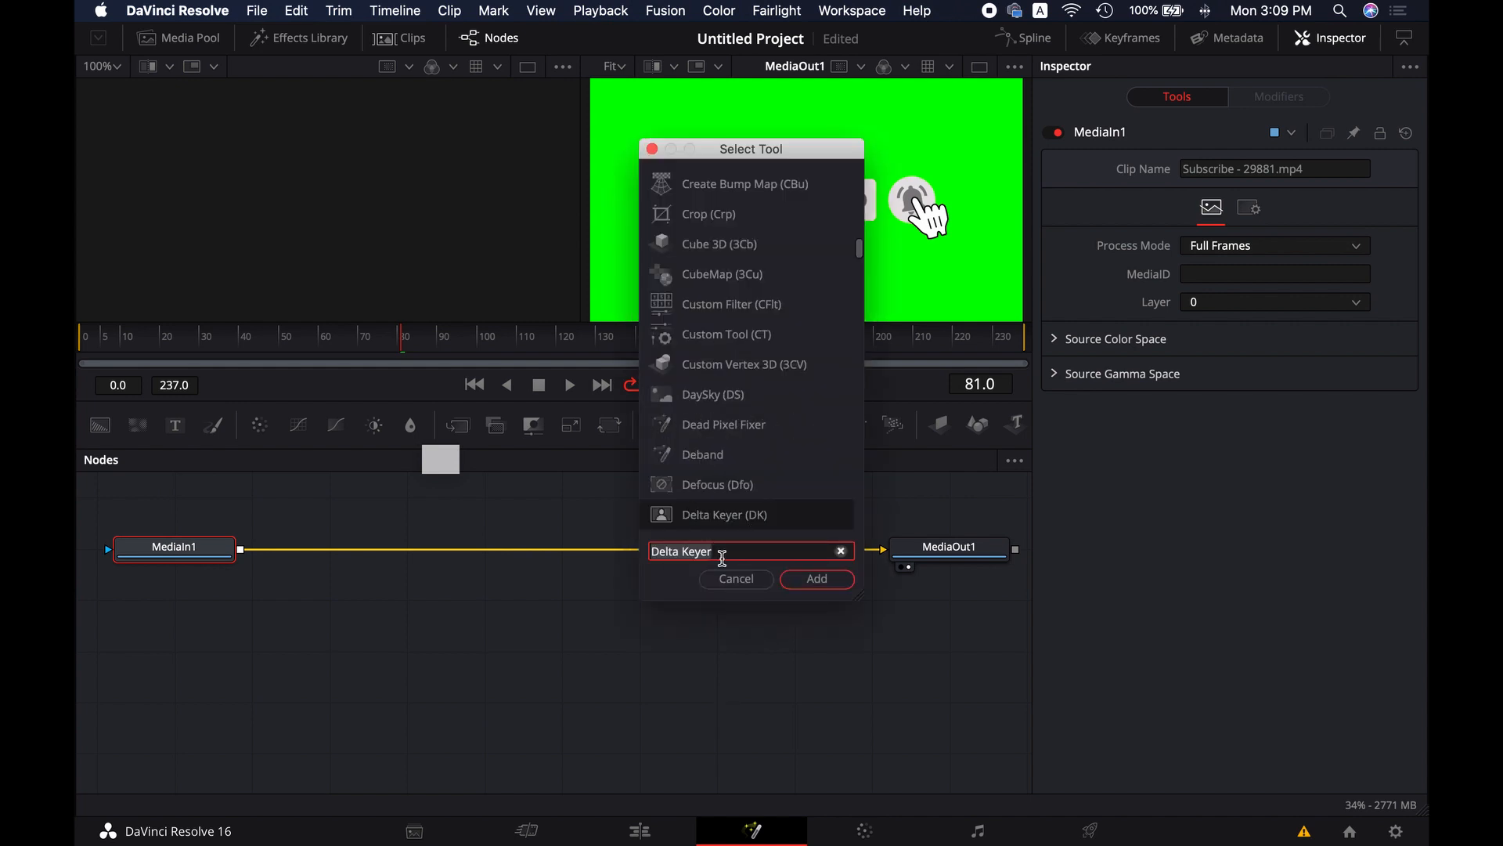
{"action": "key", "text": "backspace"}
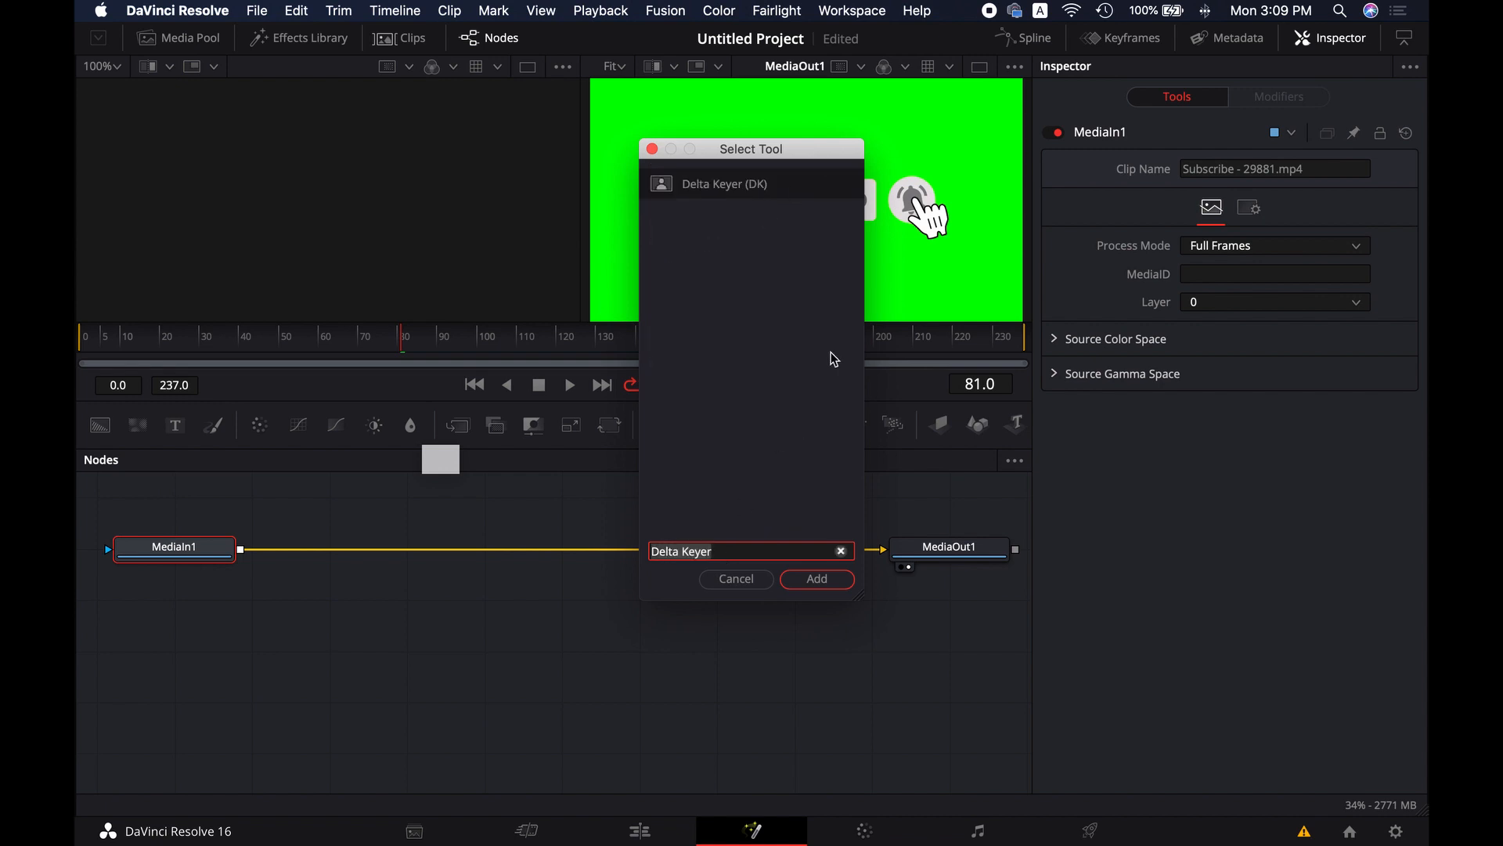
{"action": "left_click", "coordinate": [816, 577]}
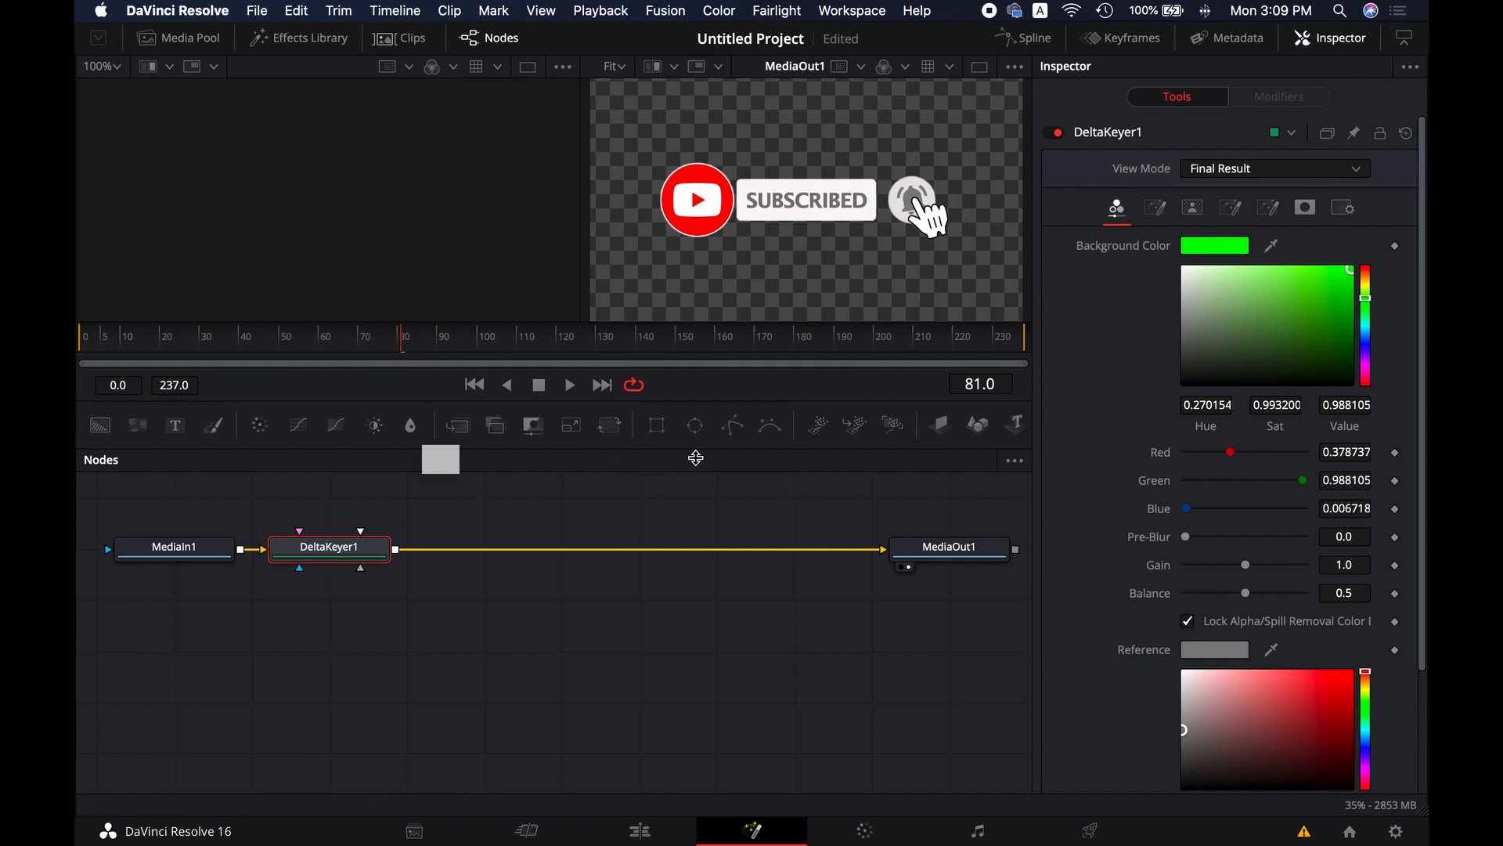
Step: Back on the Edit page, play the timeline showing the keyed Subscribe button over the river
{"action": "left_click", "coordinate": [639, 830]}
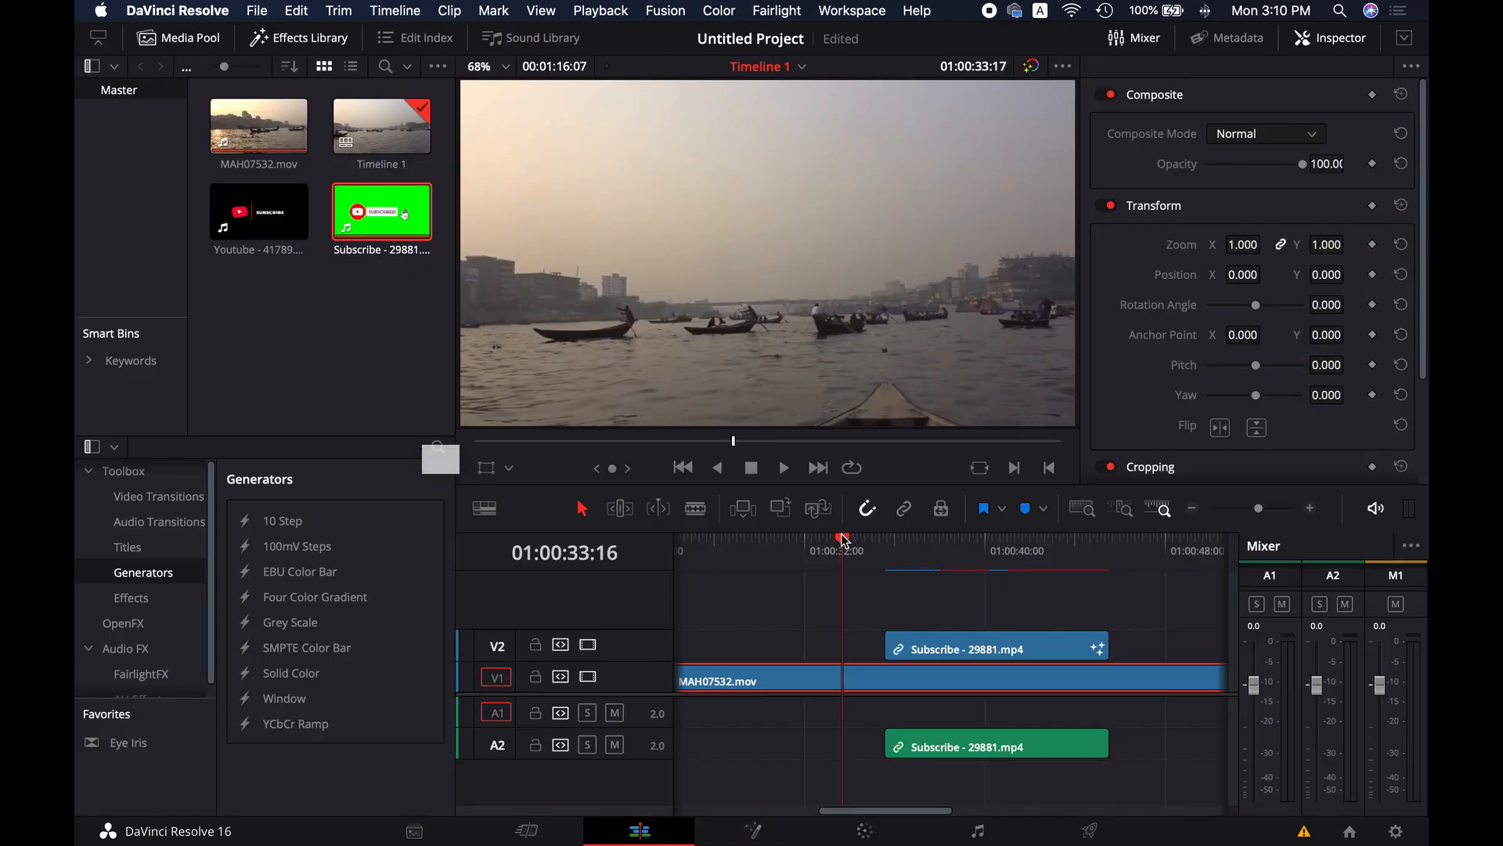
{"action": "left_click", "coordinate": [783, 468]}
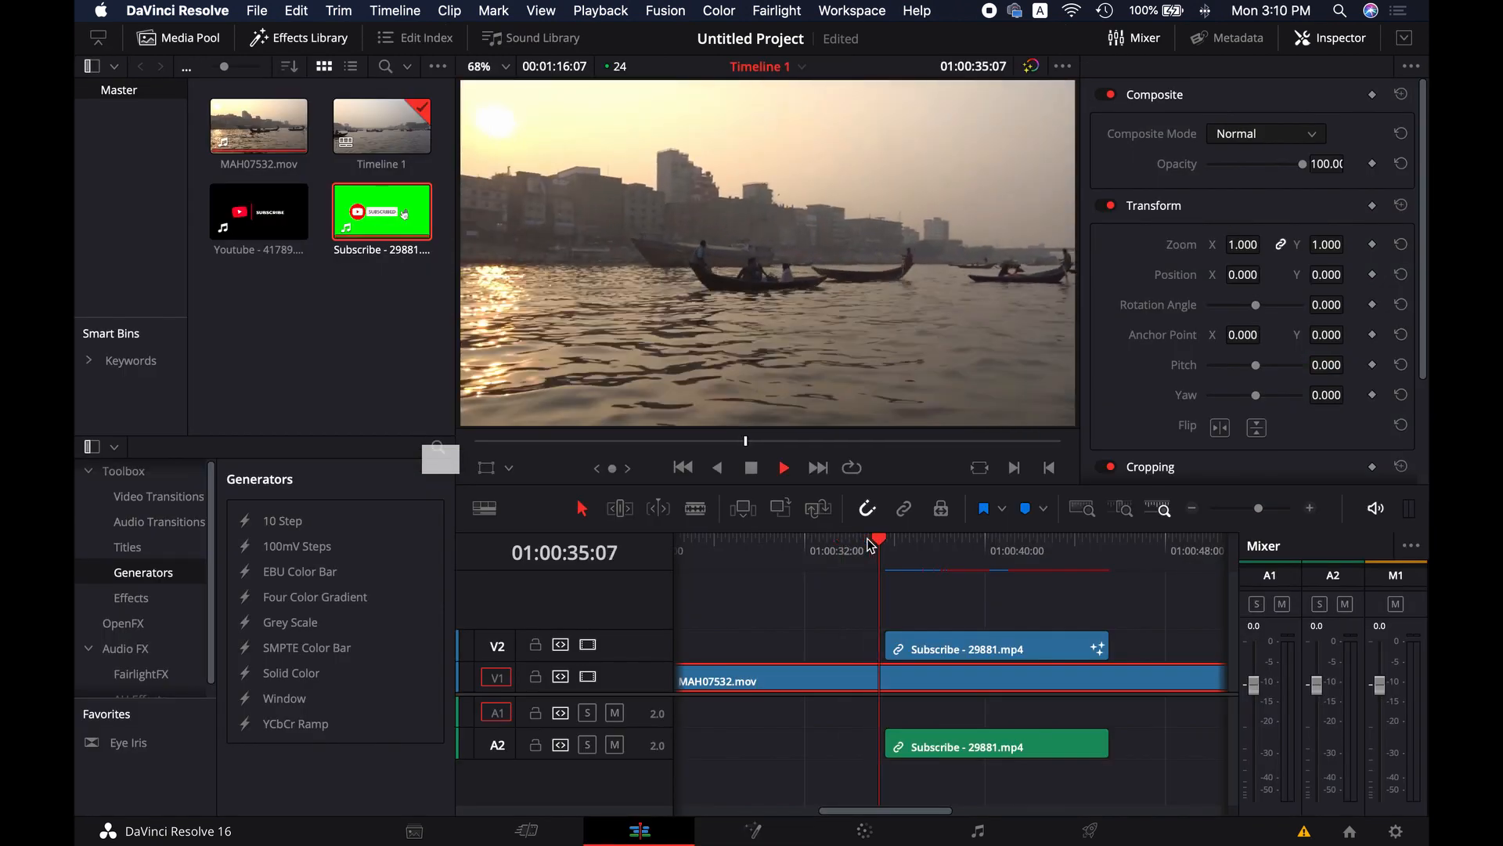
{"action": "left_click", "coordinate": [782, 468]}
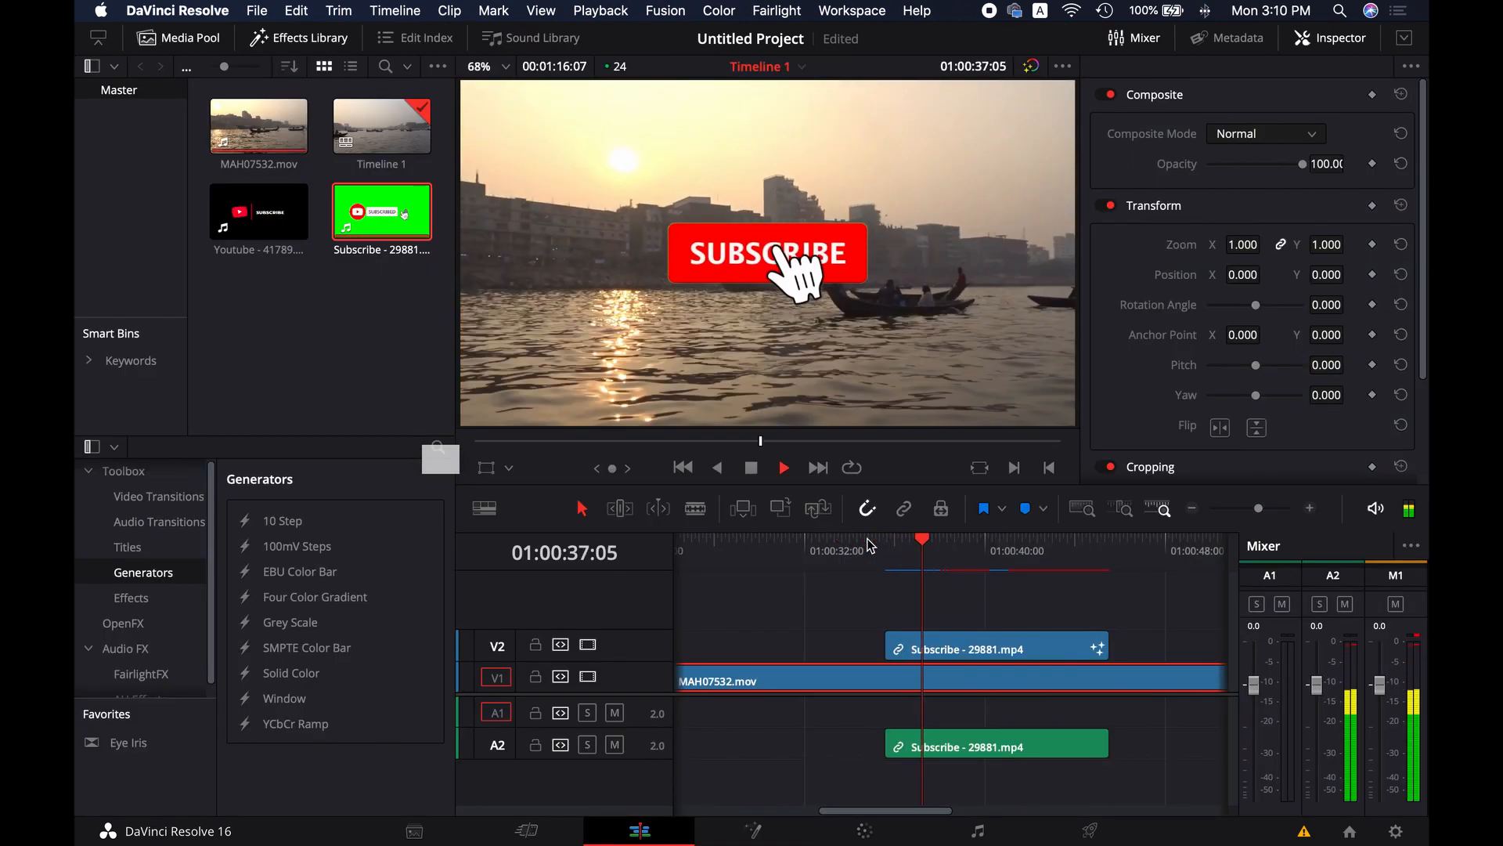